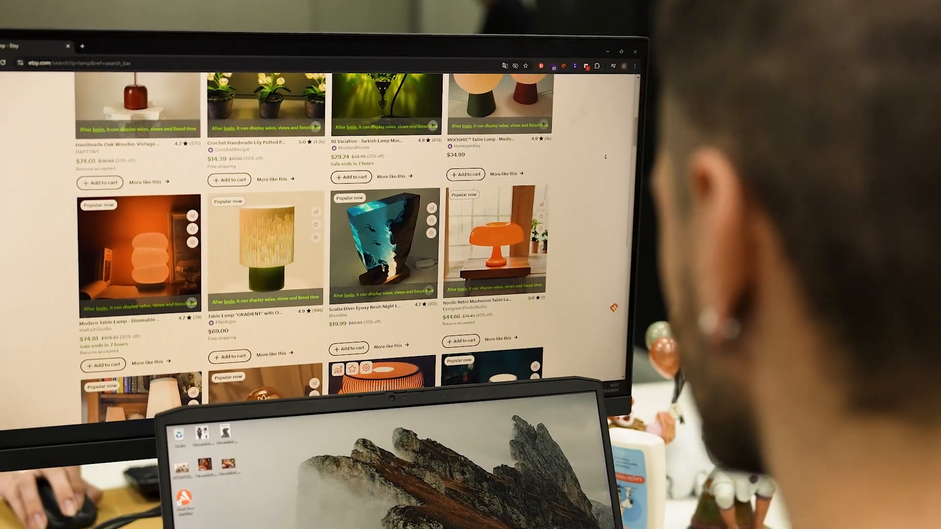
{"action": "scroll", "scroll_direction": "down", "scroll_amount": 3}
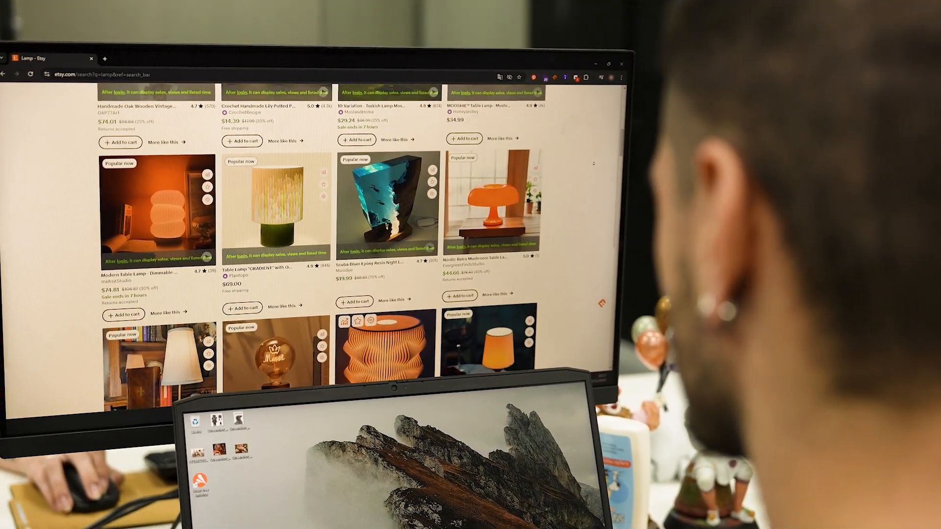
{"action": "scroll", "scroll_direction": "down", "scroll_amount": 3}
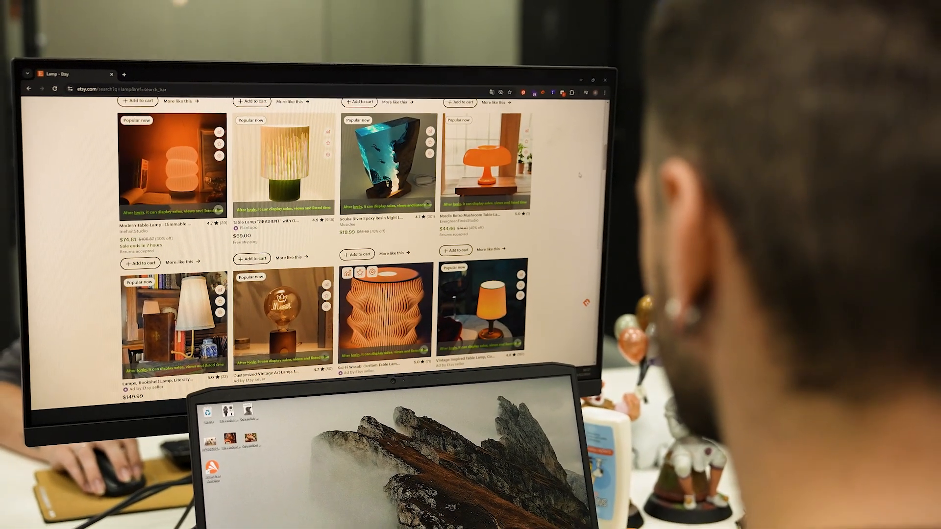